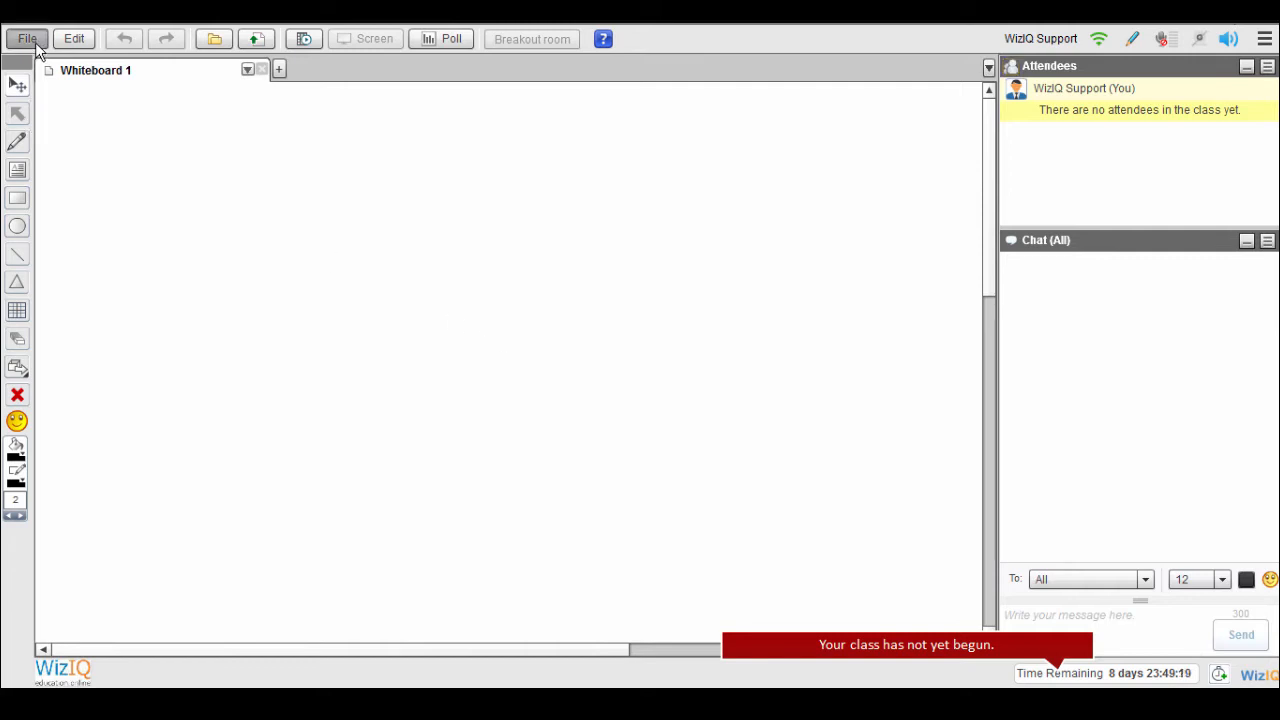
# Step: Open the Media Player and switch the content library list to mp4 videos
pyautogui.click(27, 38)
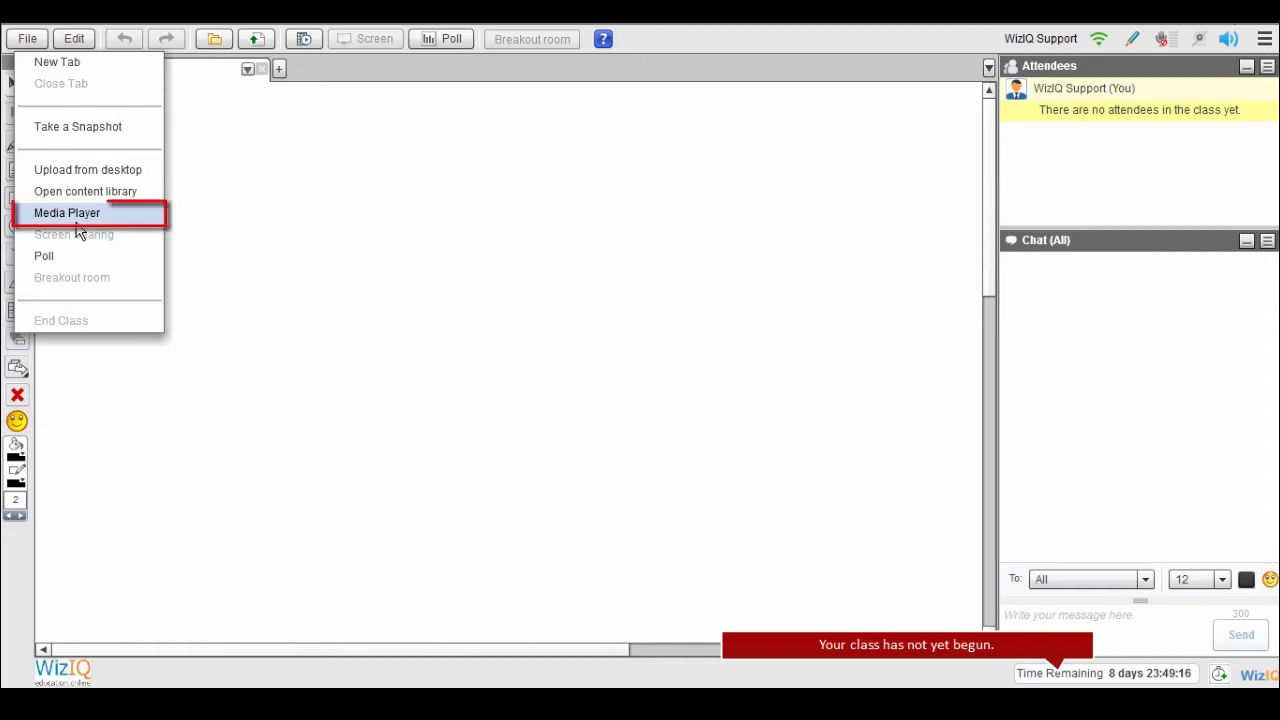
pyautogui.moveTo(74, 234)
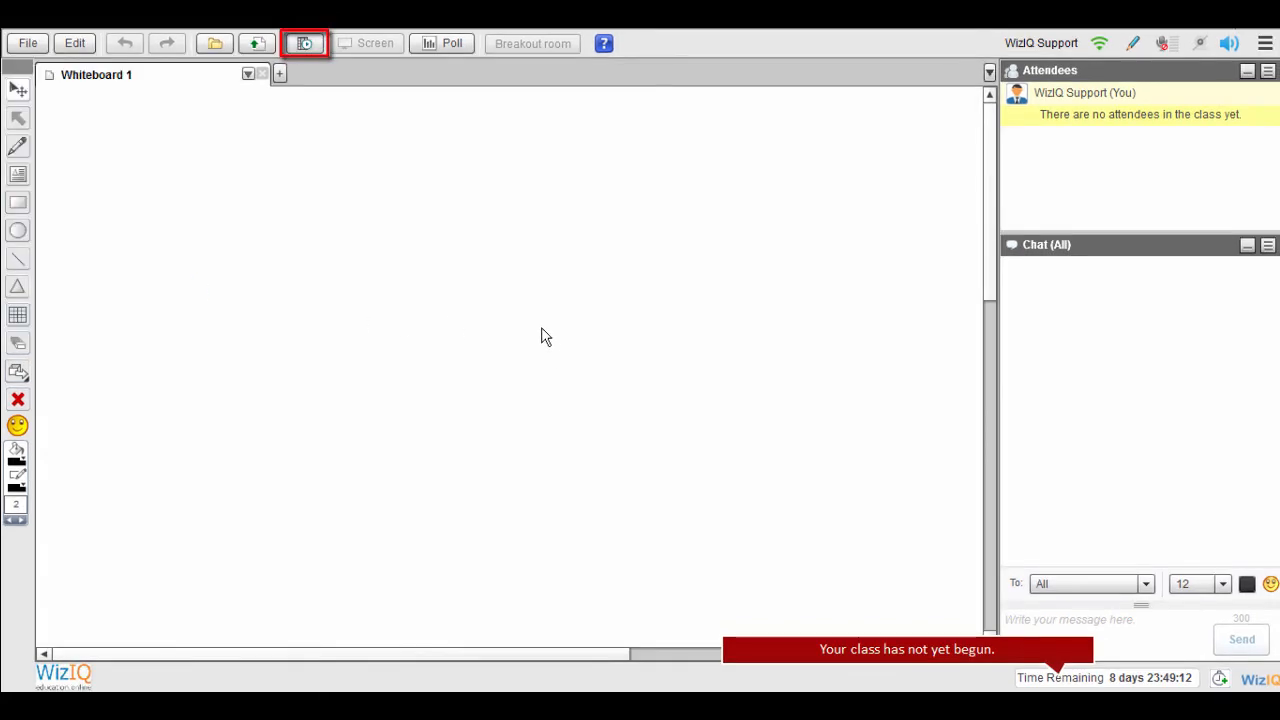
pyautogui.click(305, 43)
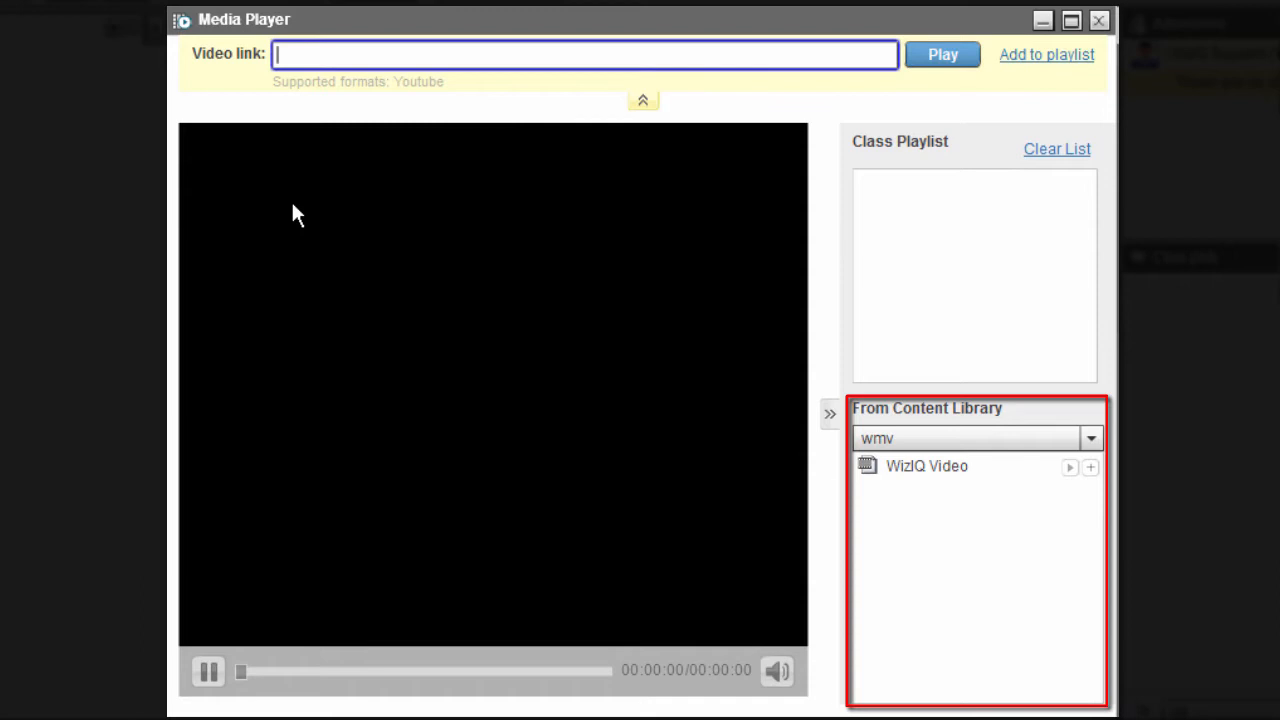
pyautogui.click(1091, 438)
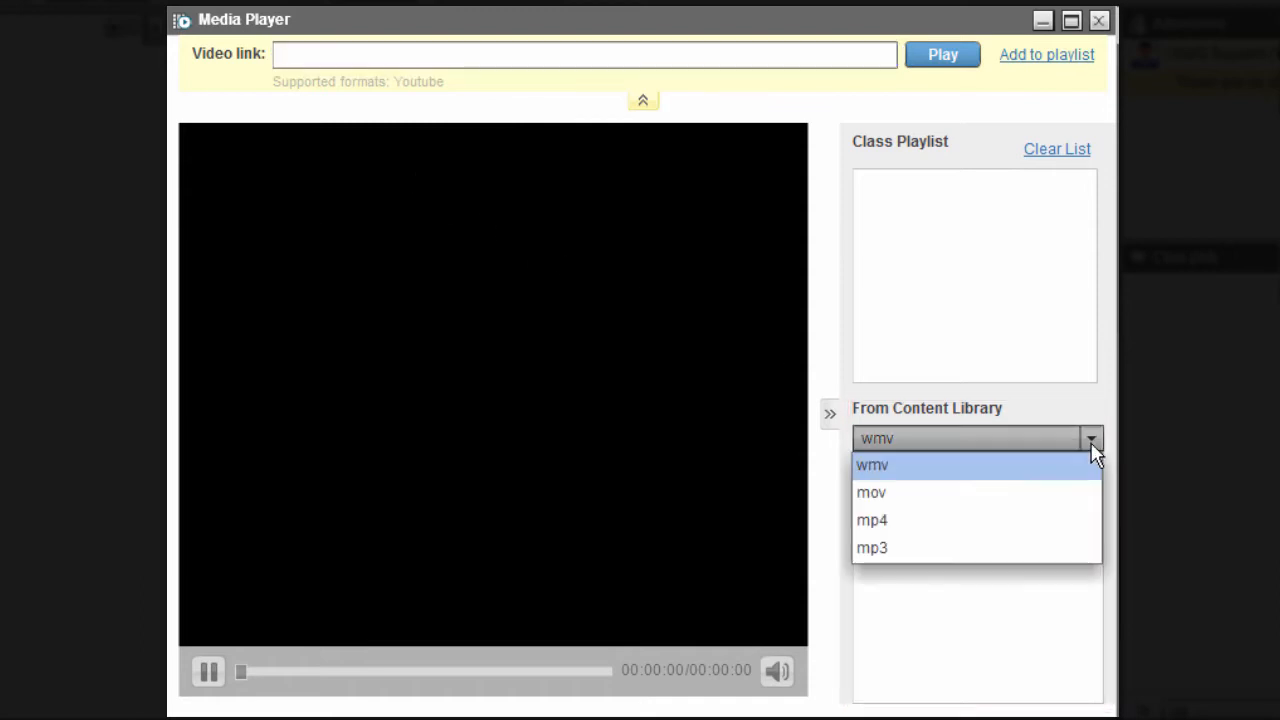
pyautogui.click(872, 520)
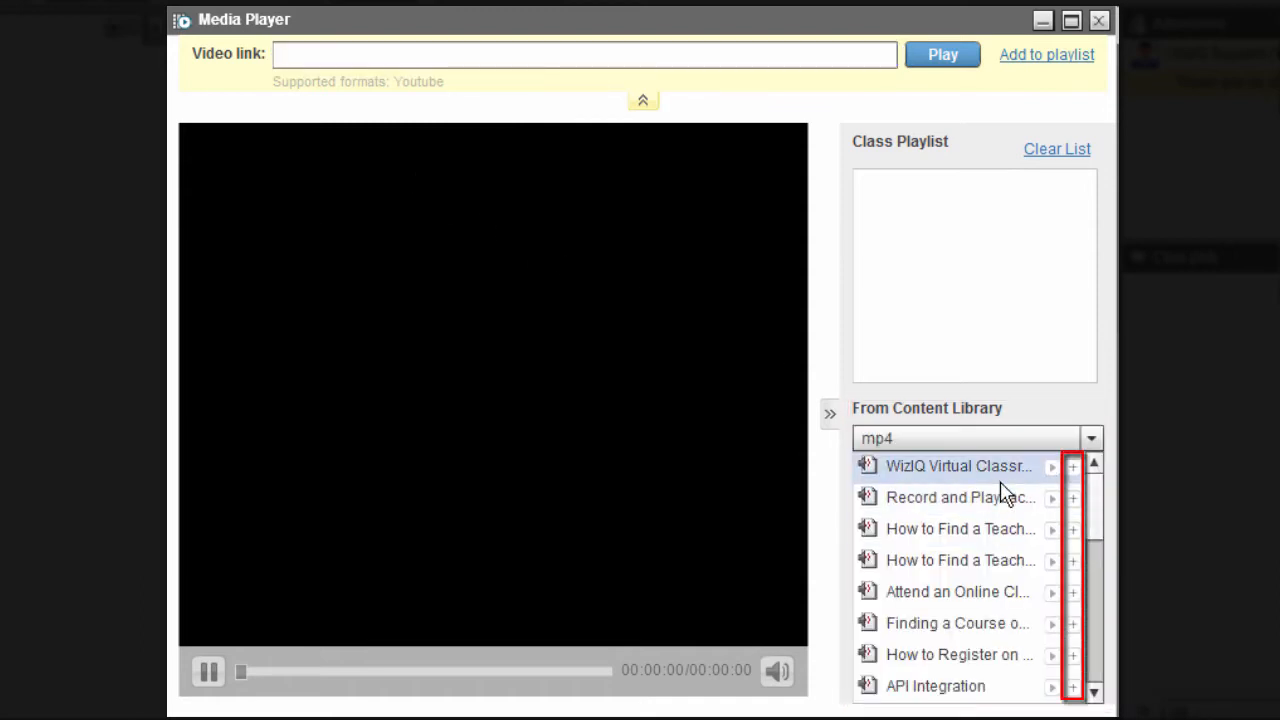
pyautogui.moveTo(1105, 505)
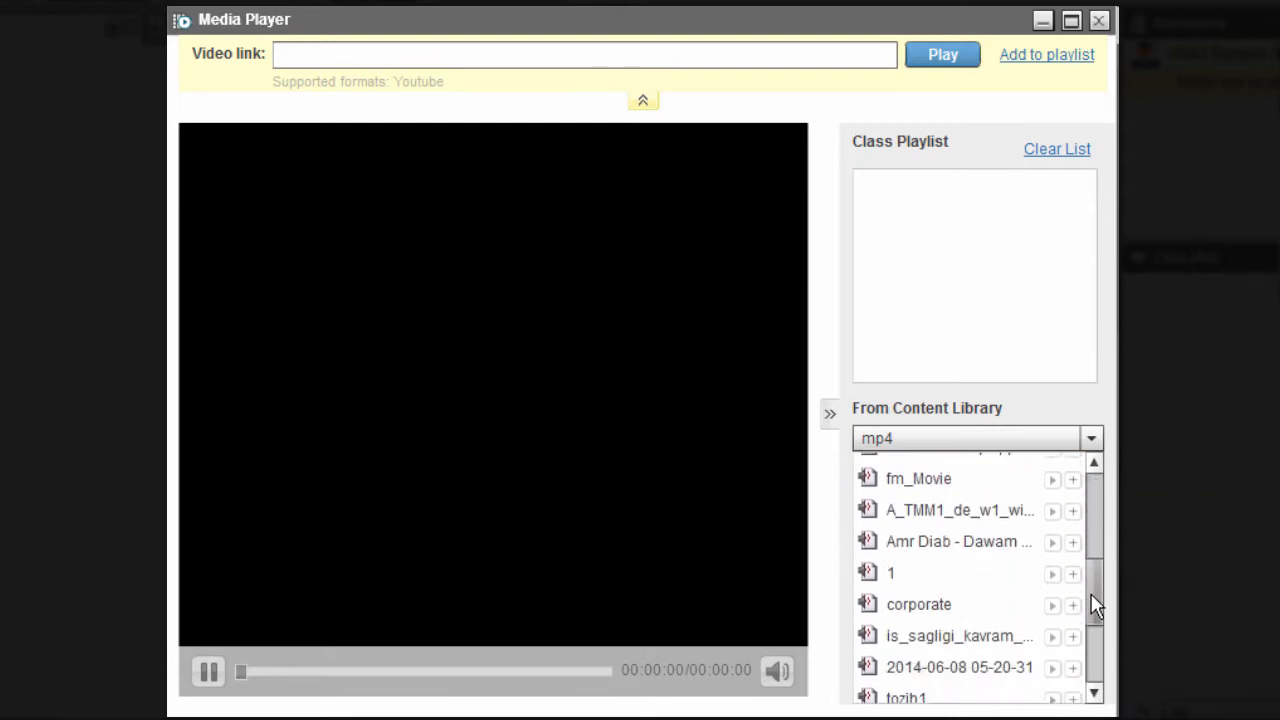
pyautogui.scroll(-3)
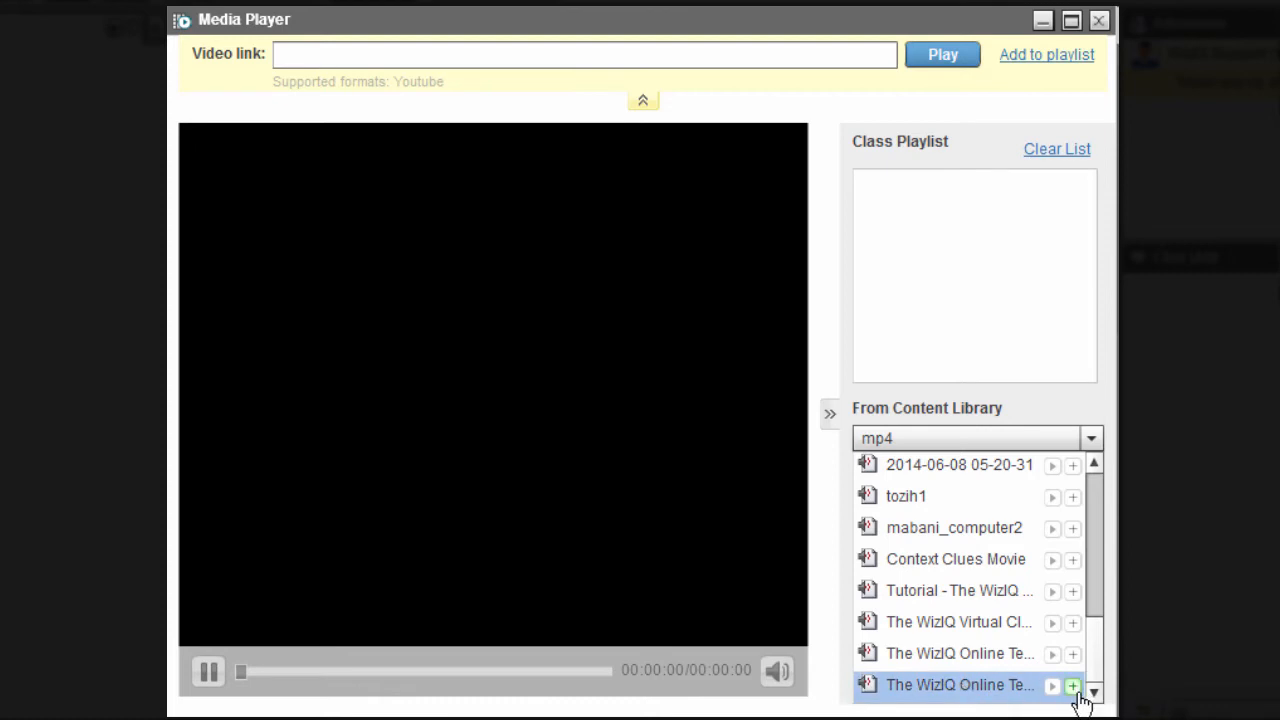
# Step: Add the last WizIQ Online library video to the class playlist
pyautogui.click(1072, 686)
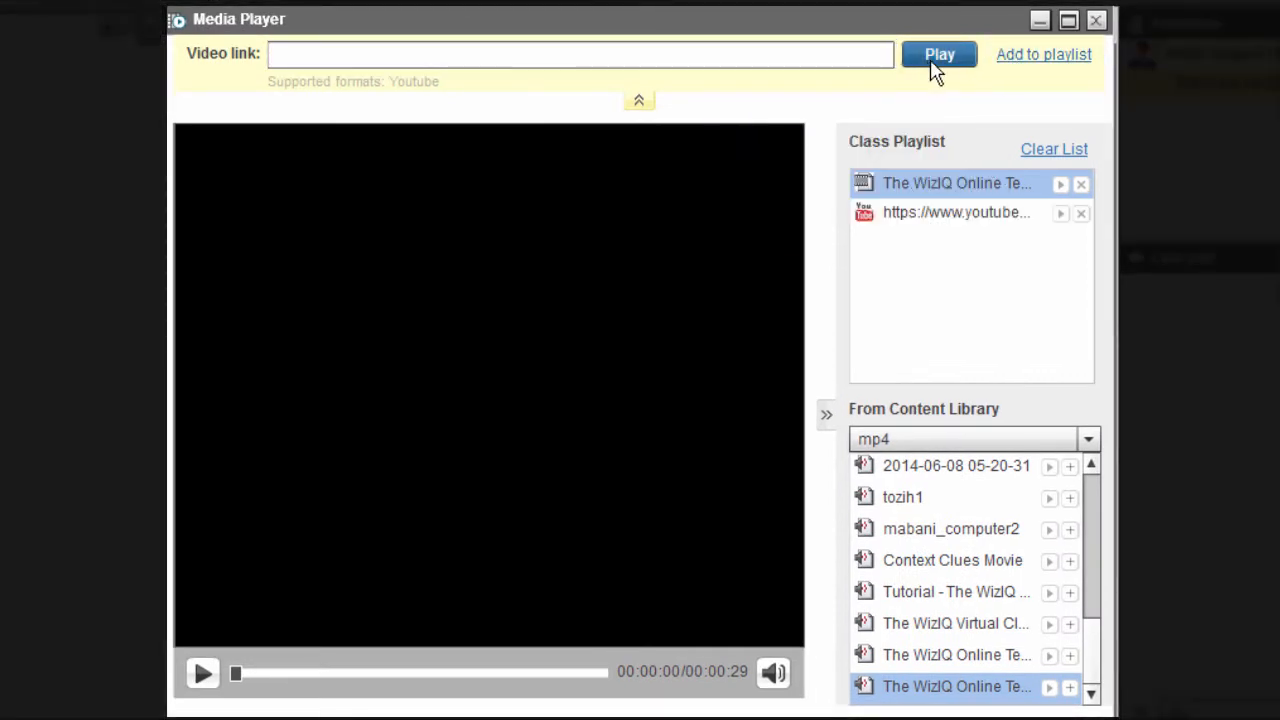
# Step: Start the YouTube link from the Class Playlist and let it run to about 39 seconds
pyautogui.click(1059, 213)
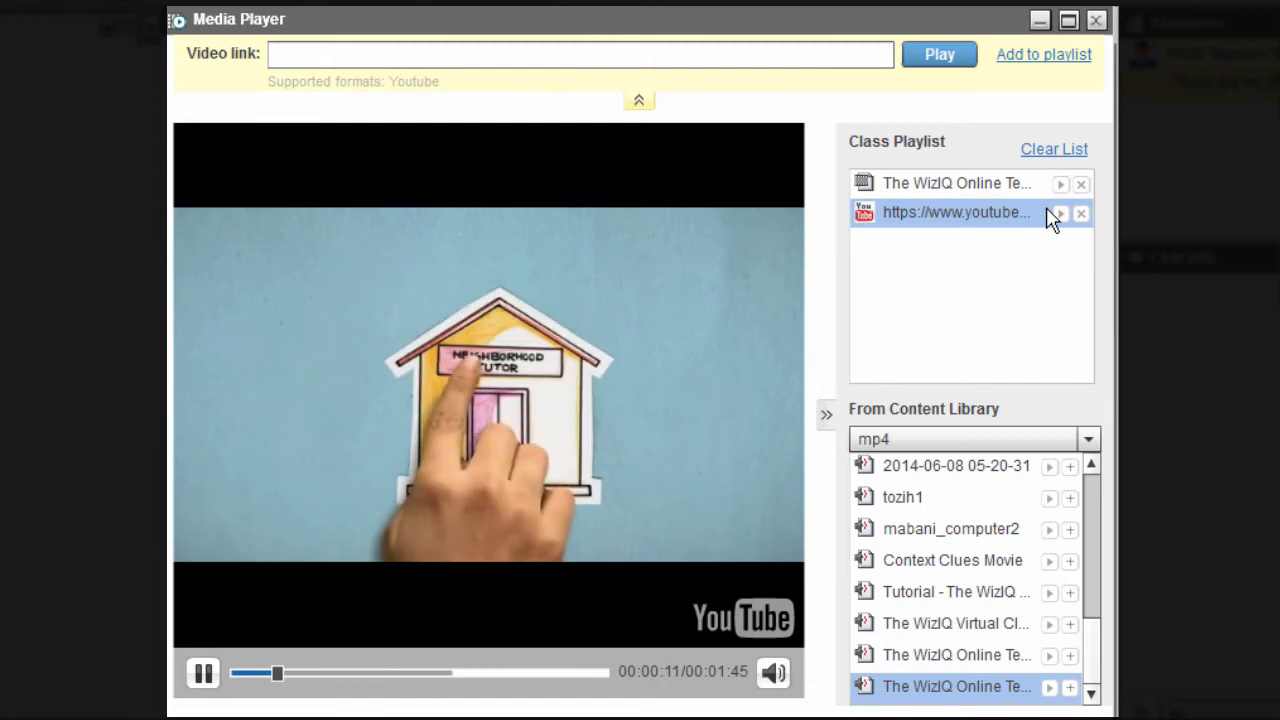
pyautogui.moveTo(1022, 248)
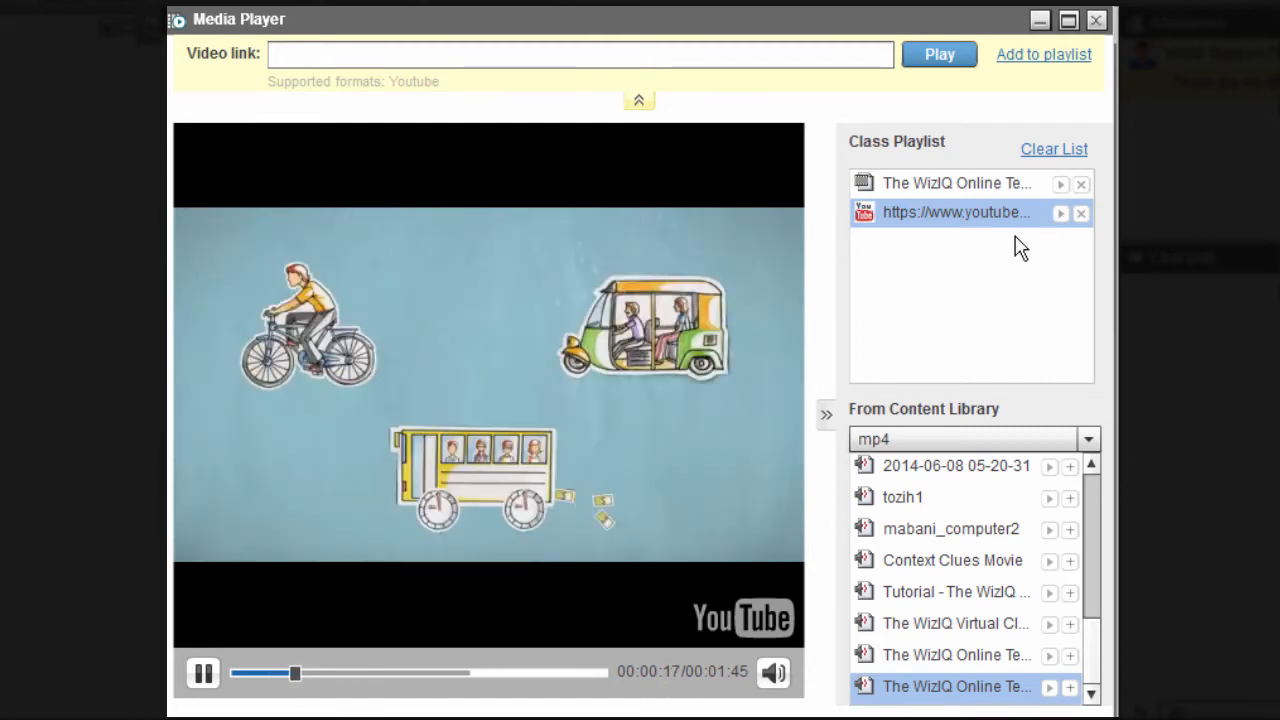
pyautogui.moveTo(1015, 235)
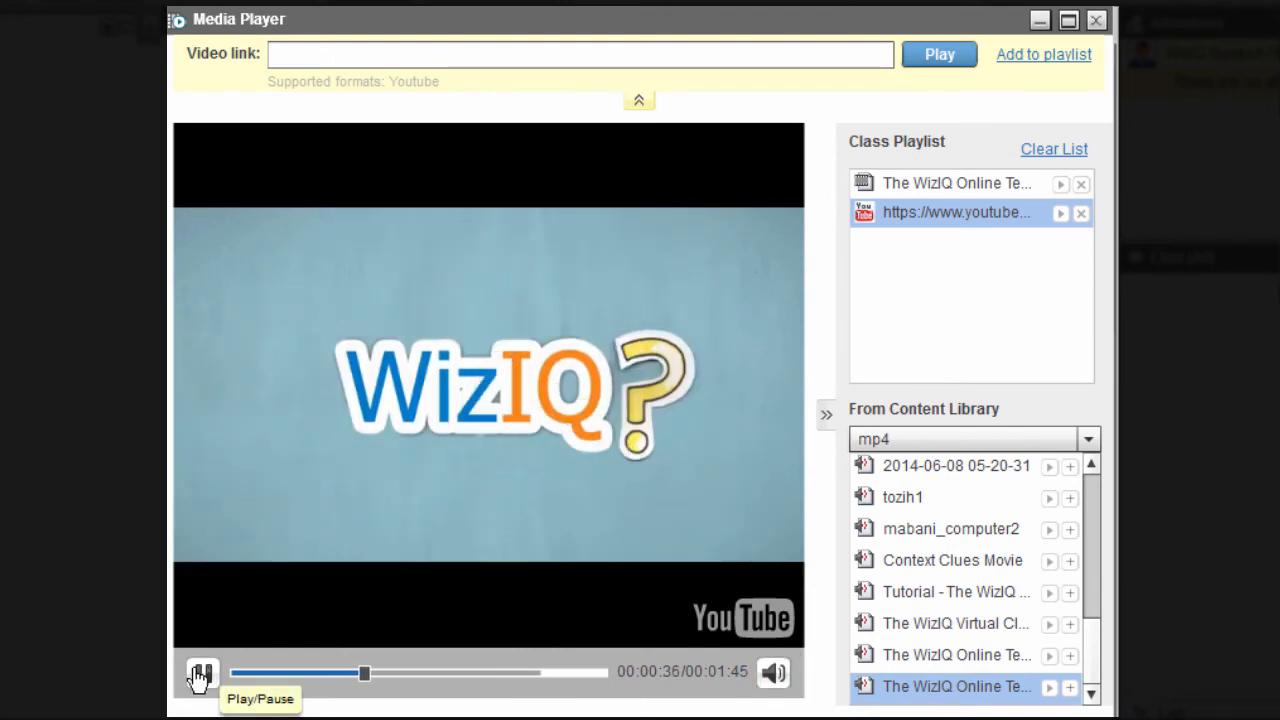
pyautogui.click(201, 671)
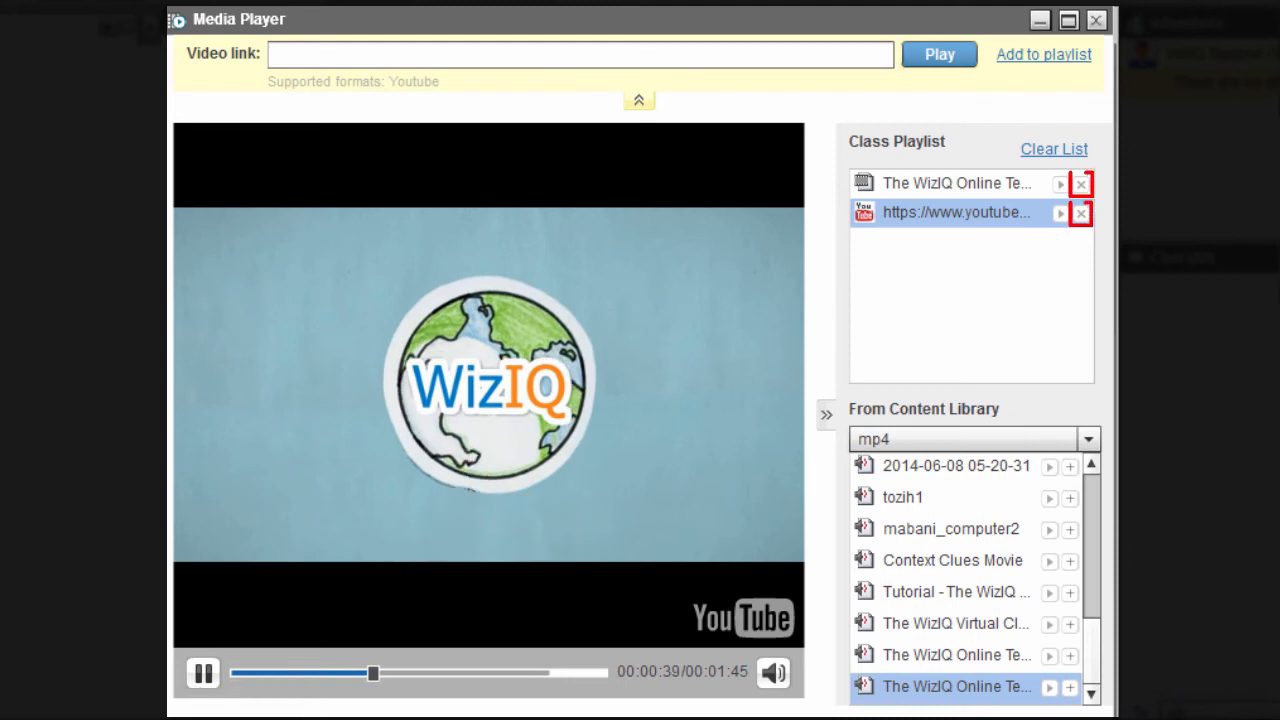